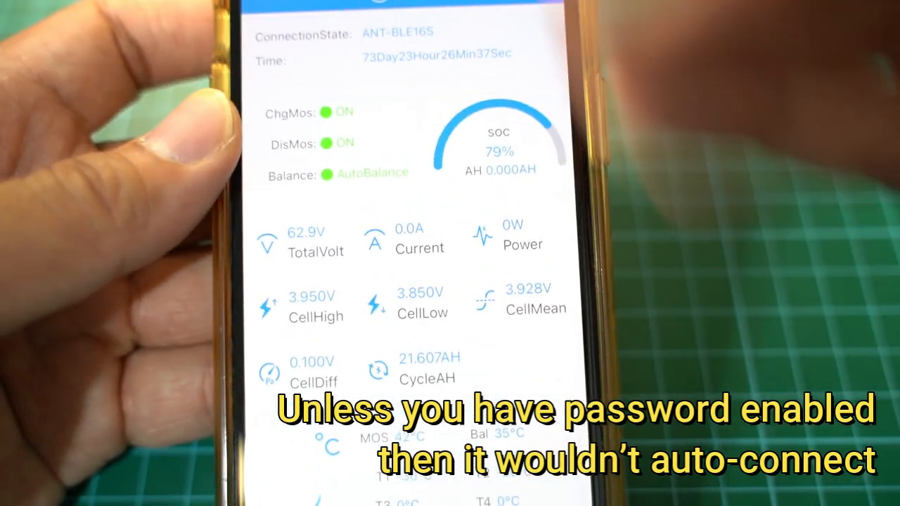
# Scroll through the status page and bring up the live voltage and current curves
pyautogui.scroll(-3)
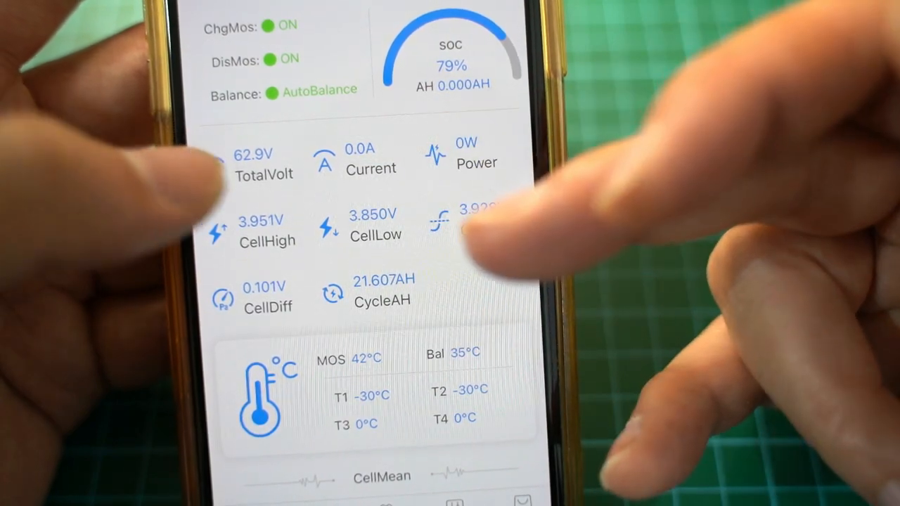
pyautogui.scroll(-3)
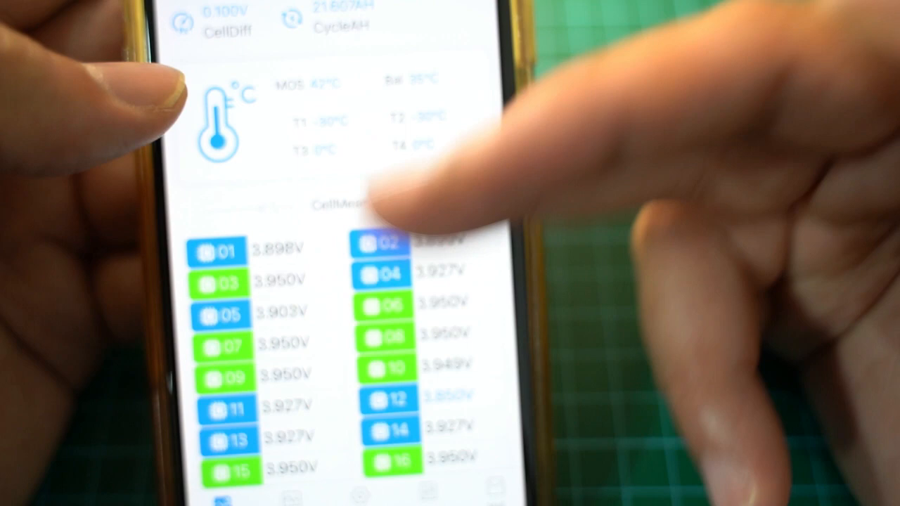
pyautogui.scroll(-3)
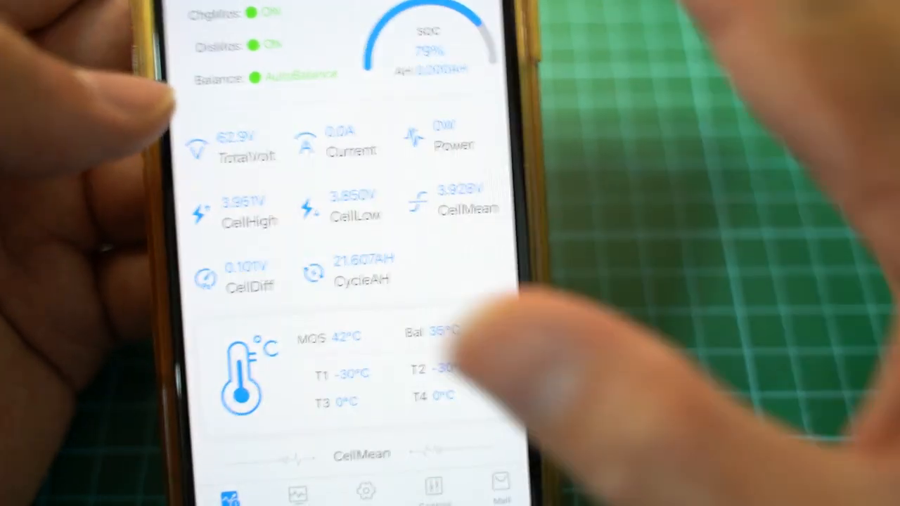
pyautogui.scroll(-3)
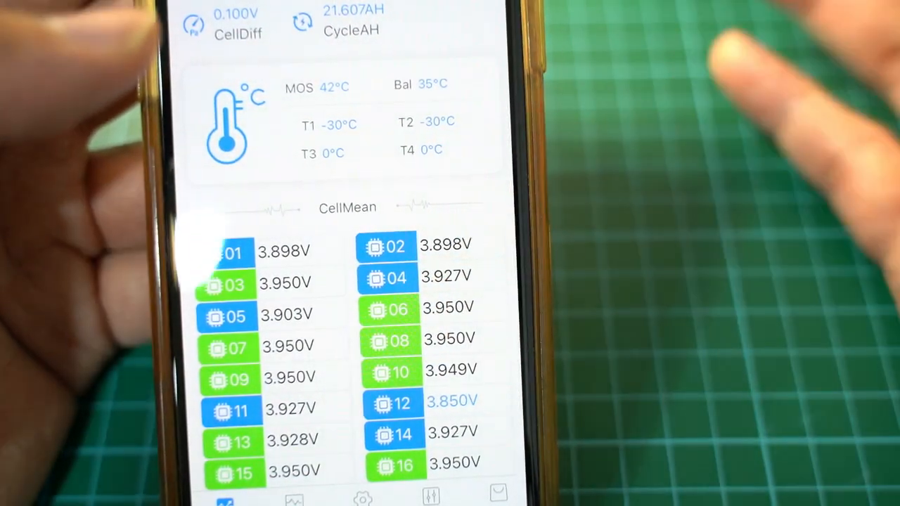
pyautogui.scroll(-3)
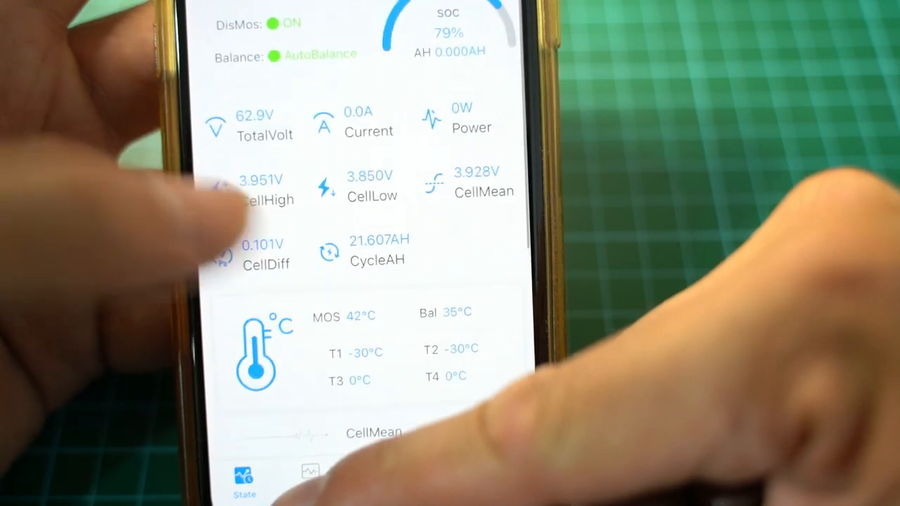
pyautogui.click(309, 475)
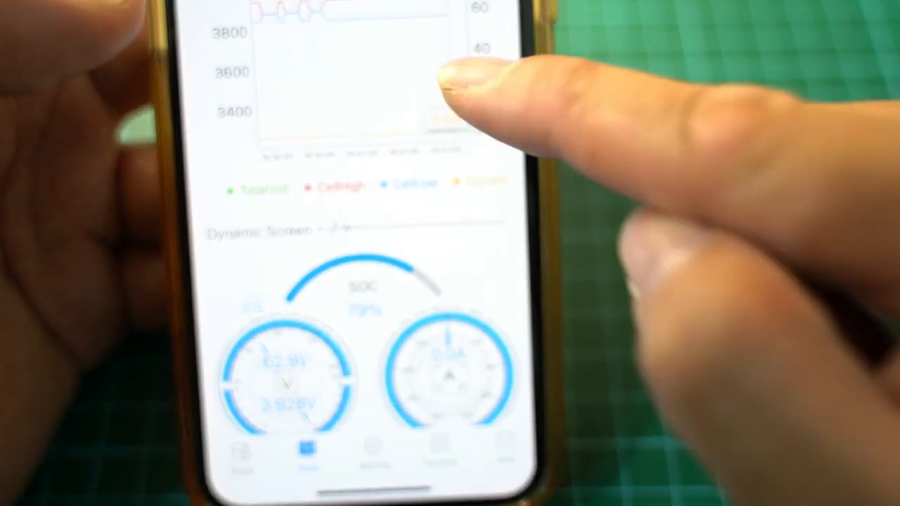
# Clear the recorded curve history, answer the prompt, and move to the Setting list
pyautogui.click(435, 113)
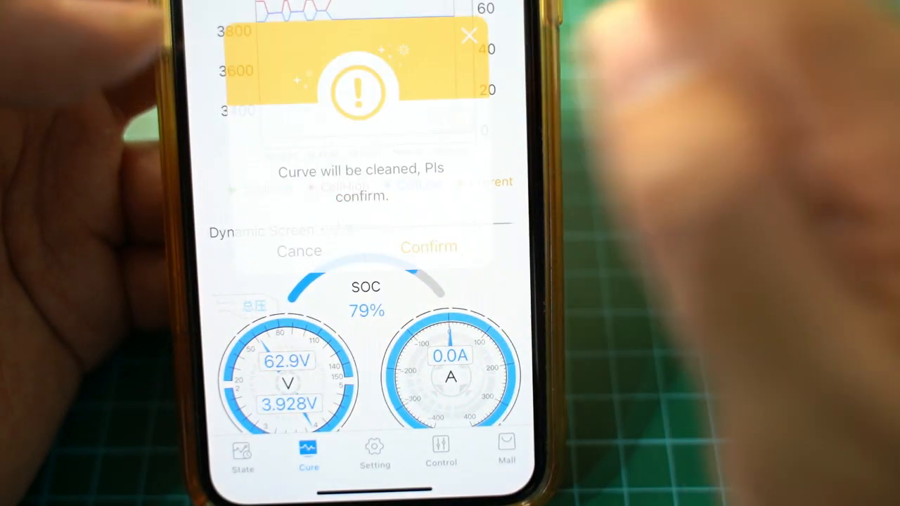
pyautogui.click(429, 247)
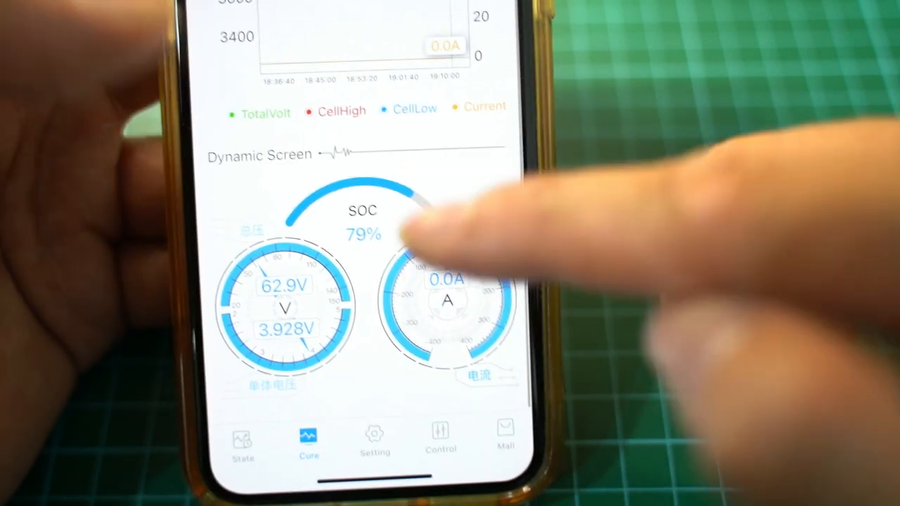
pyautogui.click(372, 436)
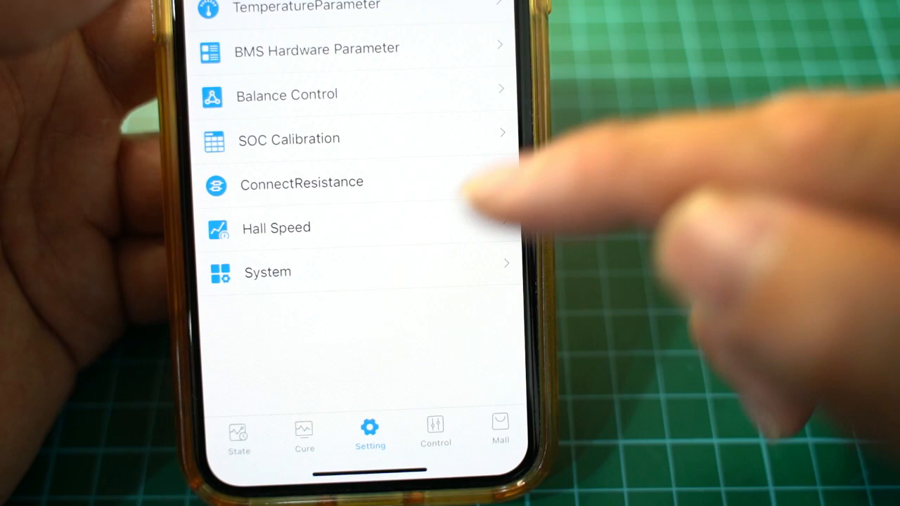
# Enter ProtectParameter and scroll to the charge and discharge current protection entries
pyautogui.scroll(-3)
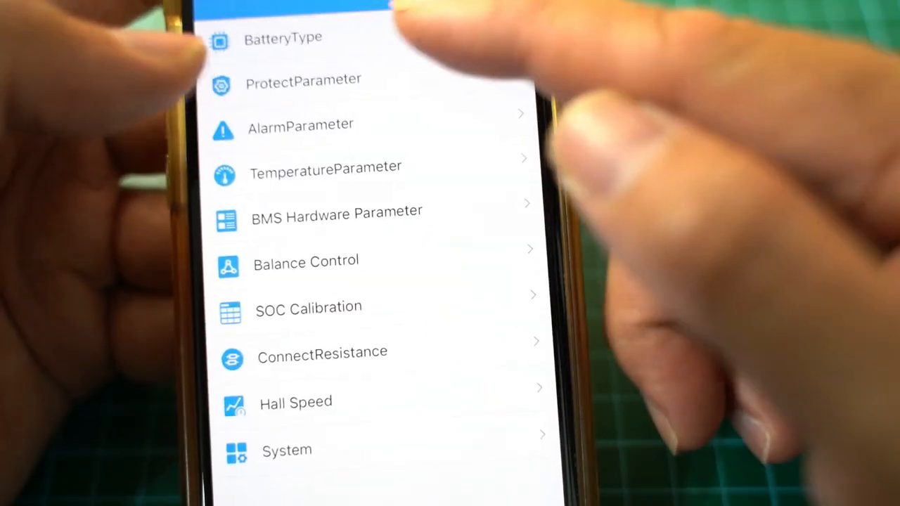
pyautogui.click(304, 78)
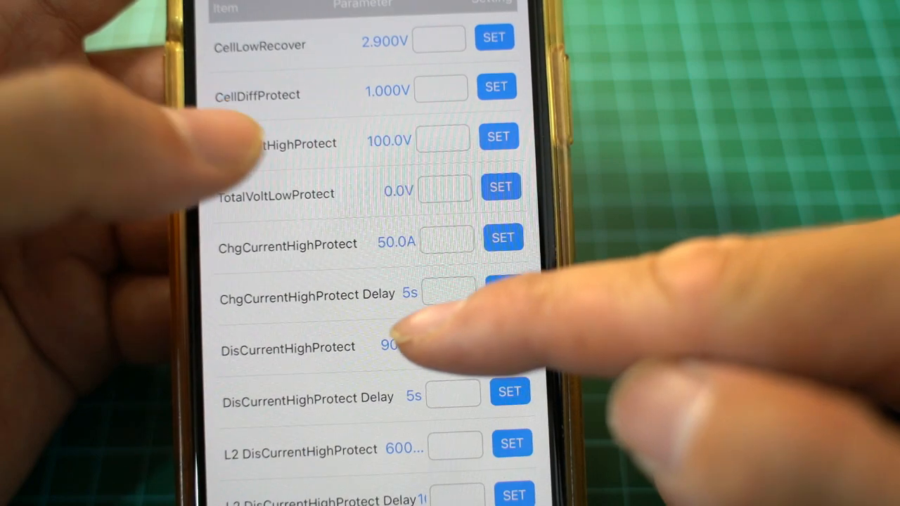
pyautogui.scroll(-3)
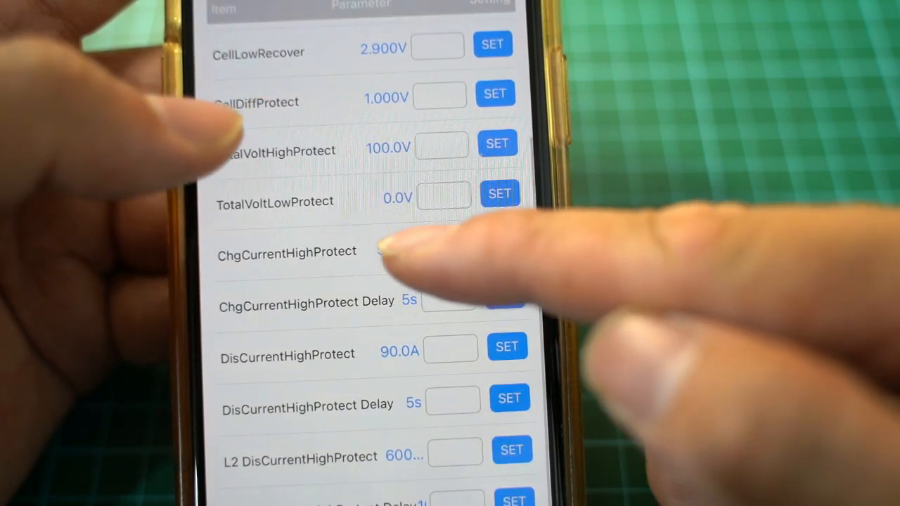
# Set ChgCurrentHighProtect to 10 A and apply it with SET
pyautogui.click(504, 245)
pyautogui.write('10')
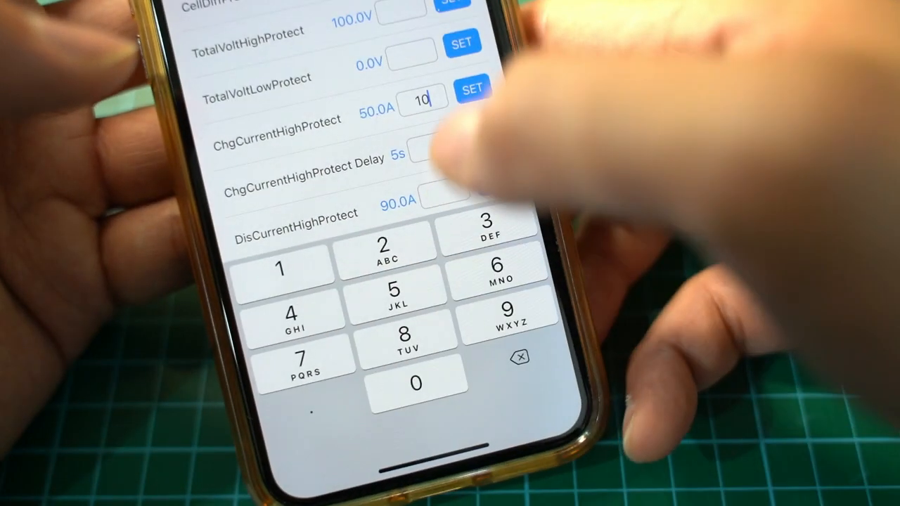
pyautogui.click(471, 89)
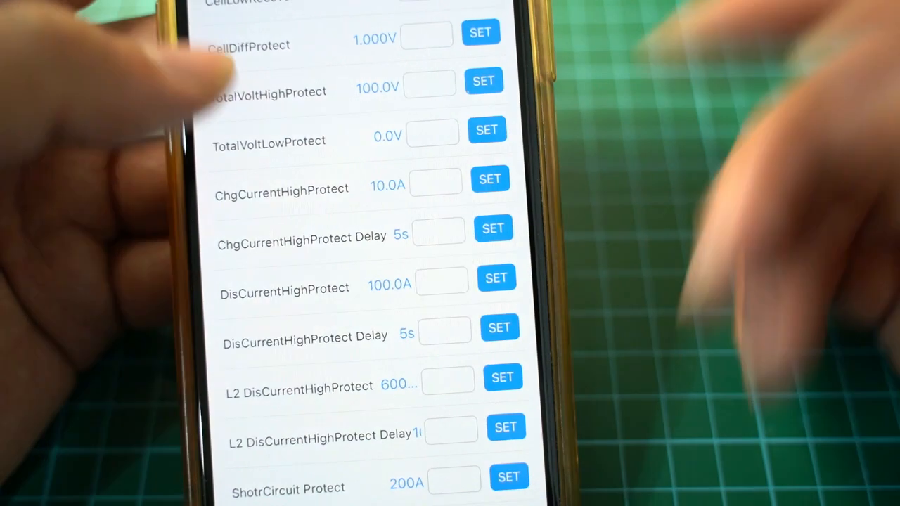
# Scroll through the protection parameters down to DisCurrentHighProtect
pyautogui.scroll(-3)
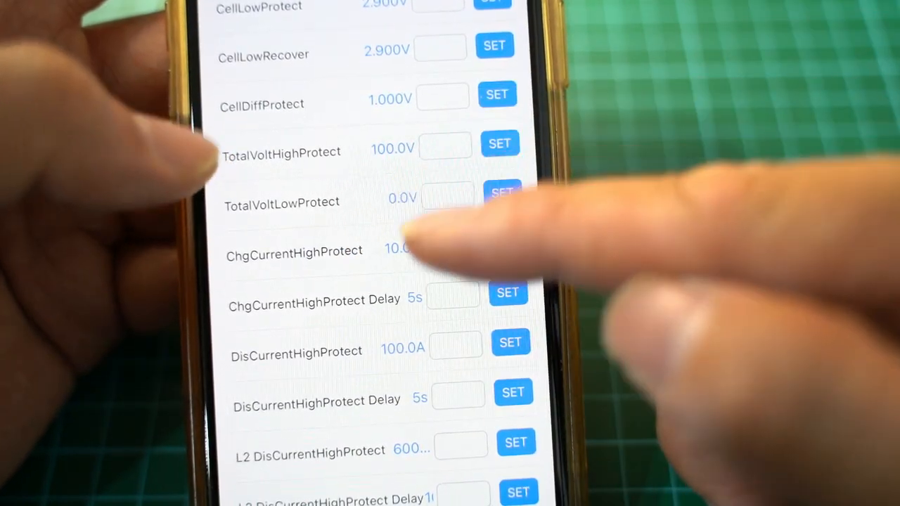
pyautogui.scroll(-3)
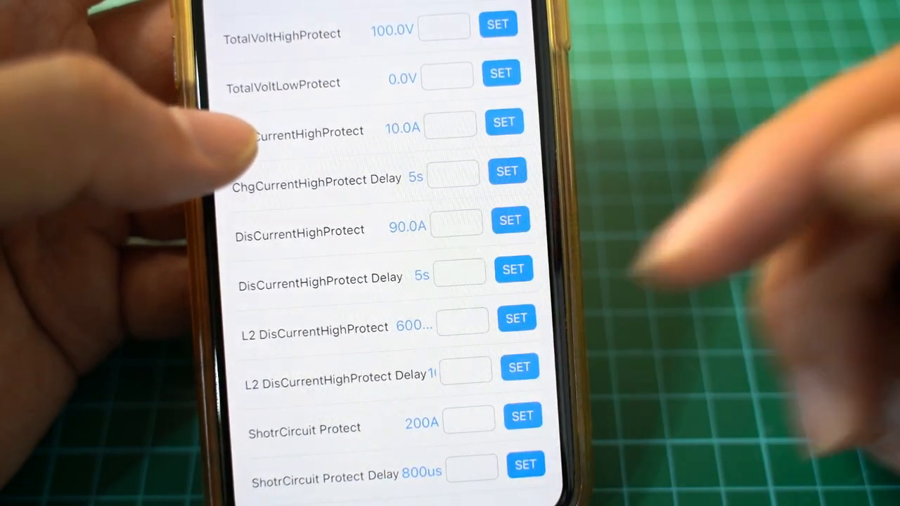
pyautogui.scroll(-3)
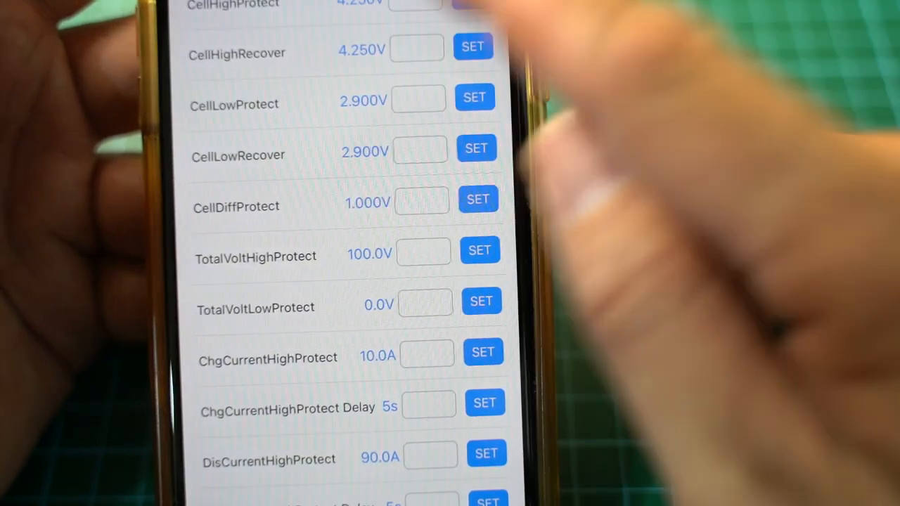
pyautogui.scroll(-3)
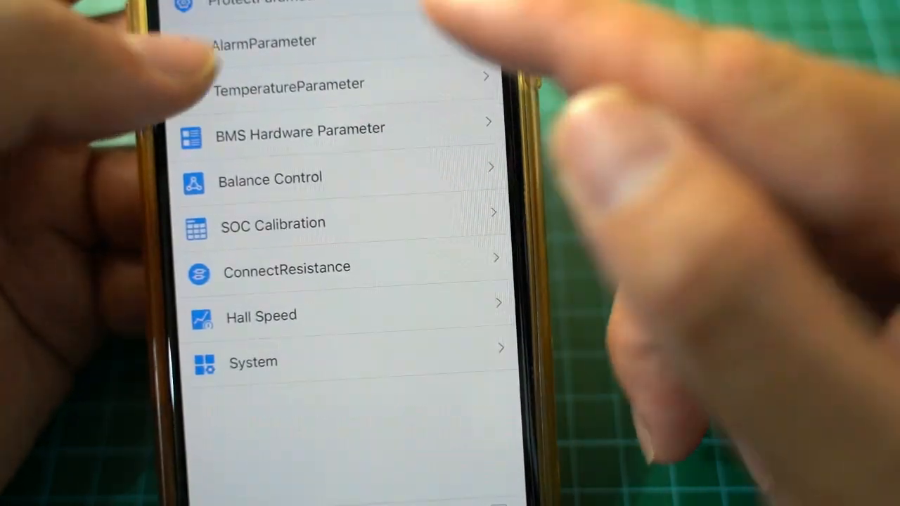
pyautogui.click(264, 42)
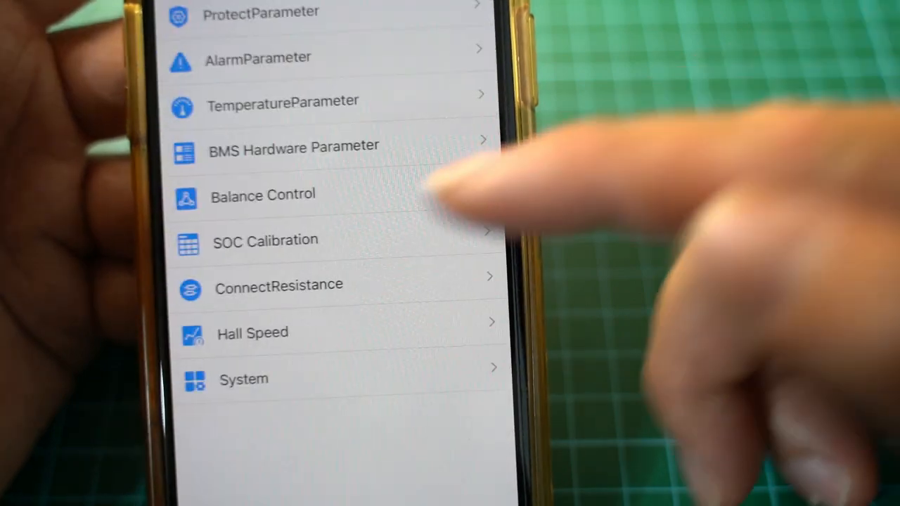
pyautogui.click(282, 101)
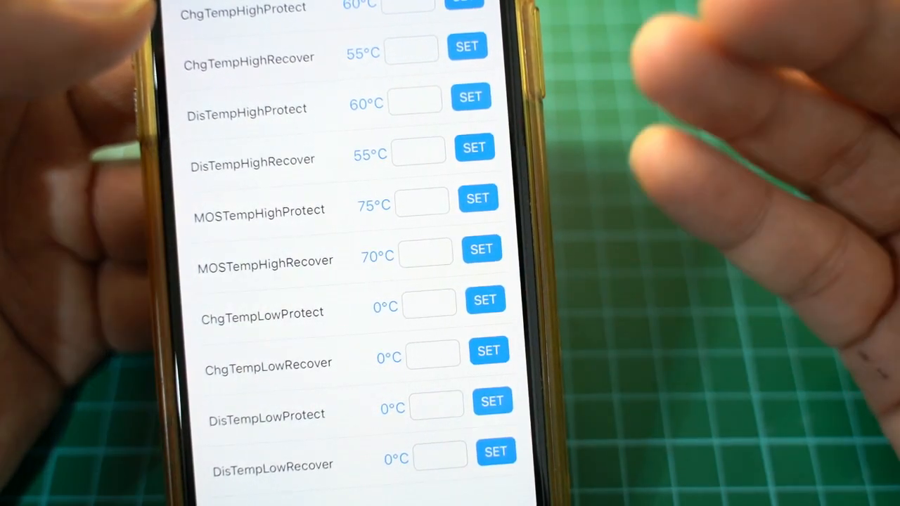
pyautogui.scroll(-3)
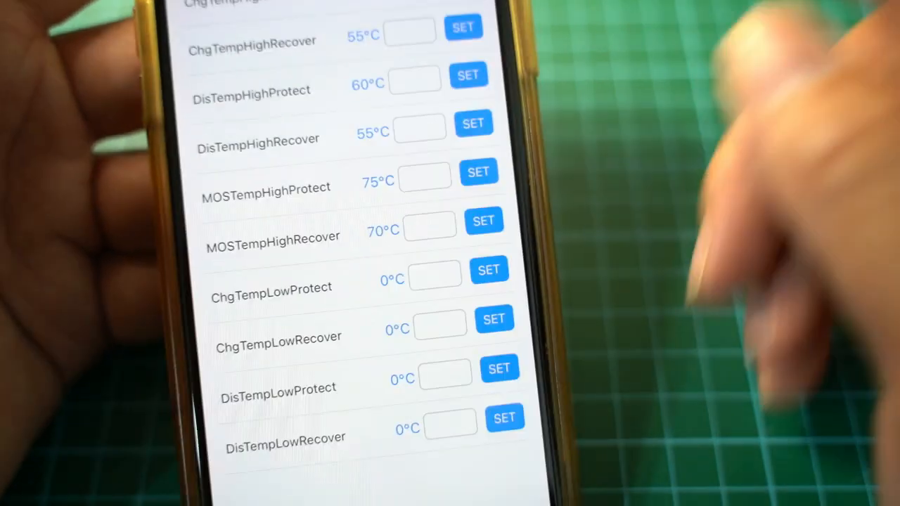
pyautogui.scroll(-3)
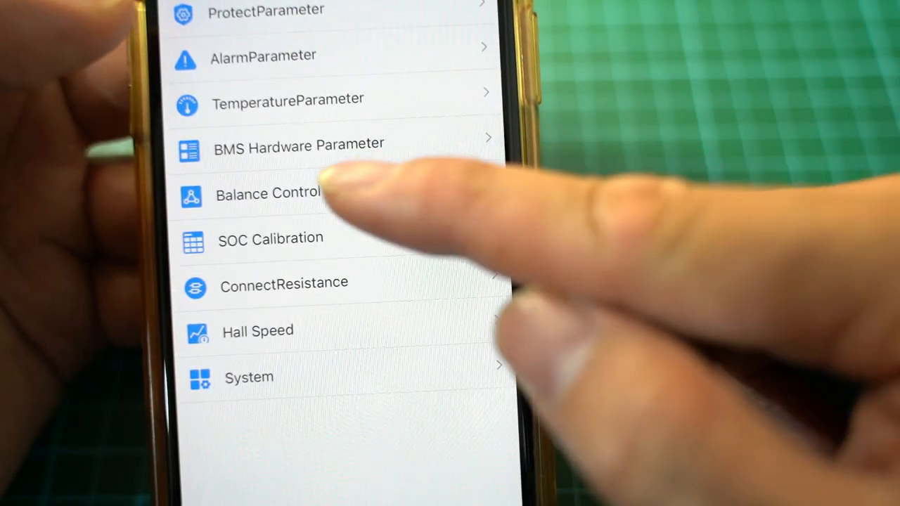
pyautogui.click(268, 194)
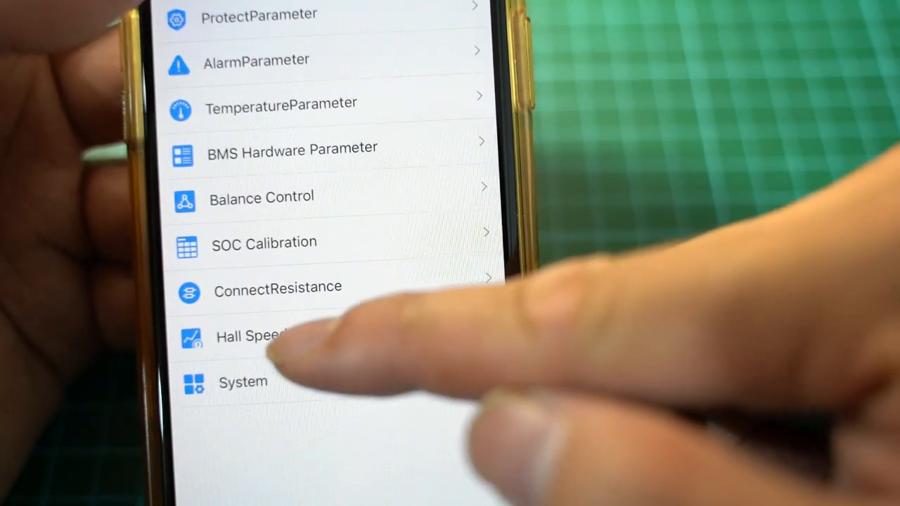
# Switch the discharge MOS toggle on the control page to raise the CloseDisMOS? prompt
pyautogui.click(242, 335)
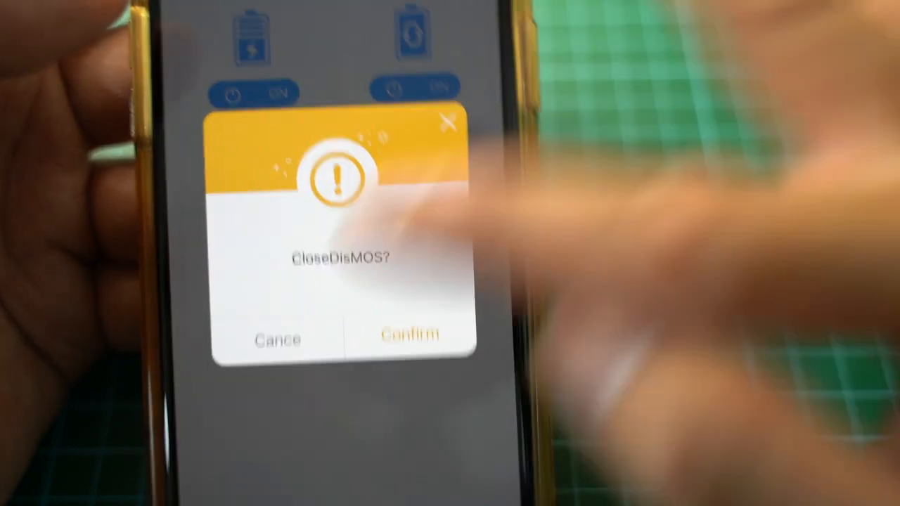
# Cancel the CloseDisMOS? prompt so charge and discharge MOS both stay on
pyautogui.click(411, 334)
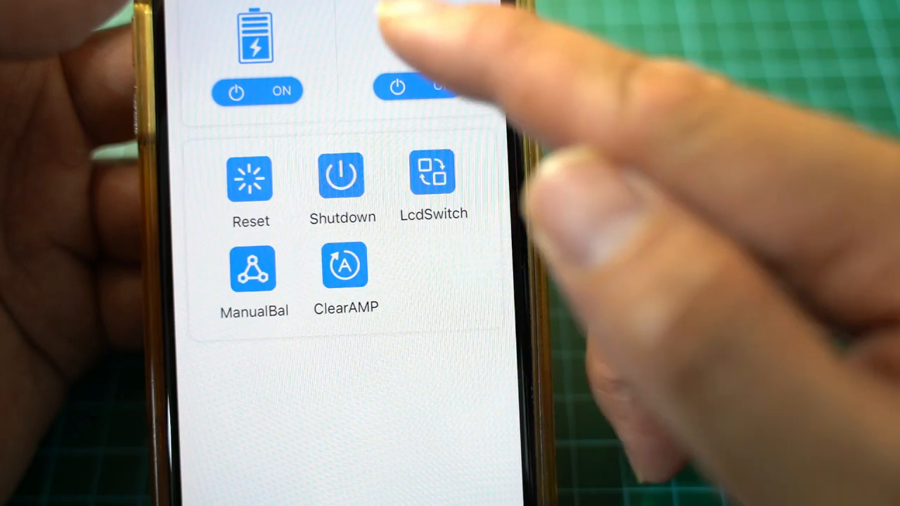
pyautogui.click(396, 87)
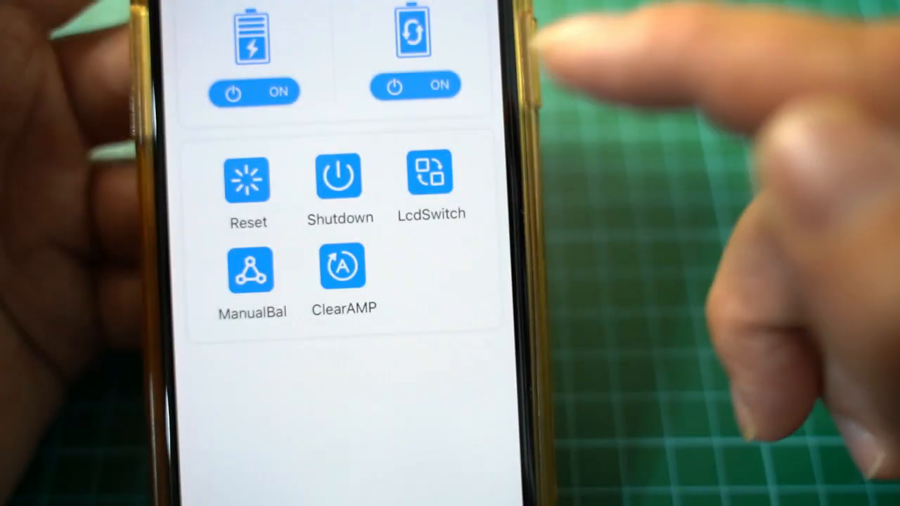